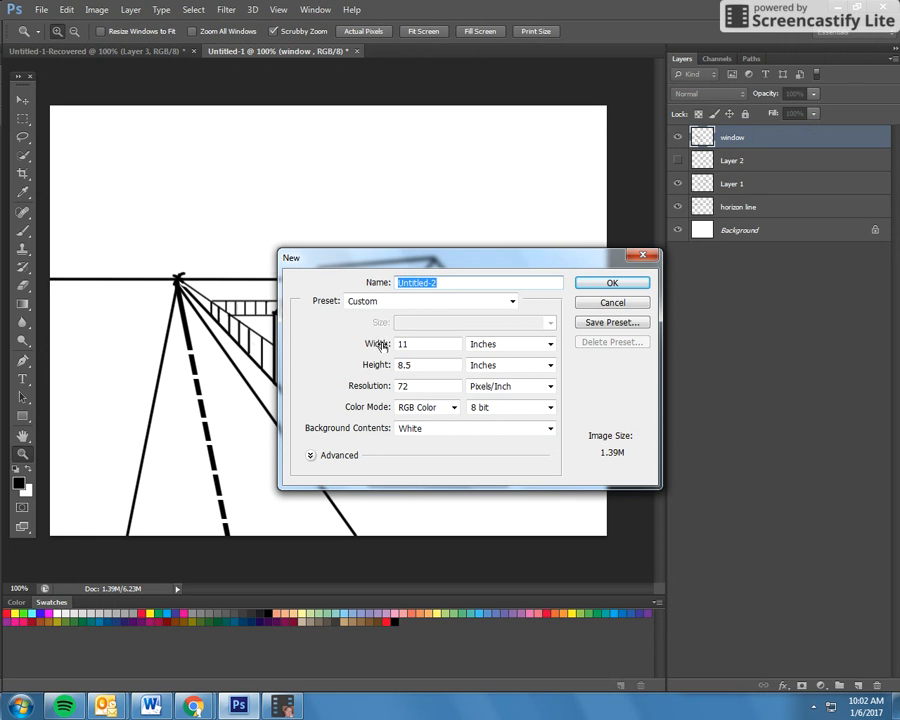
Confirm the 11 x 8.5 inch, 72 ppi new document settings
click(612, 282)
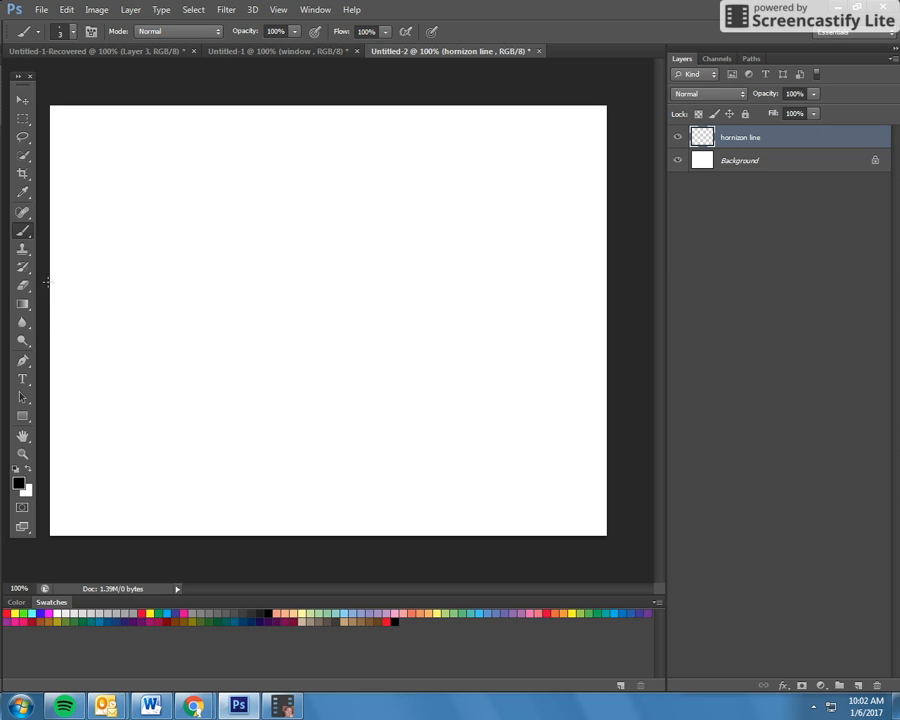
drag(48, 283, 629, 283)
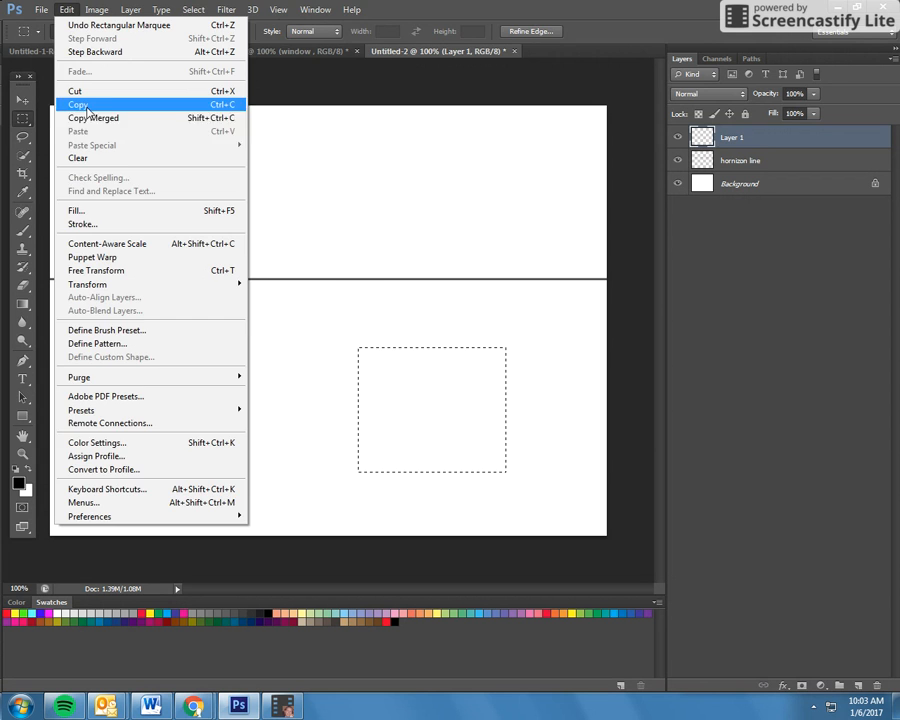
Stroke the rectangular barn-front selection with a black outline
click(78, 104)
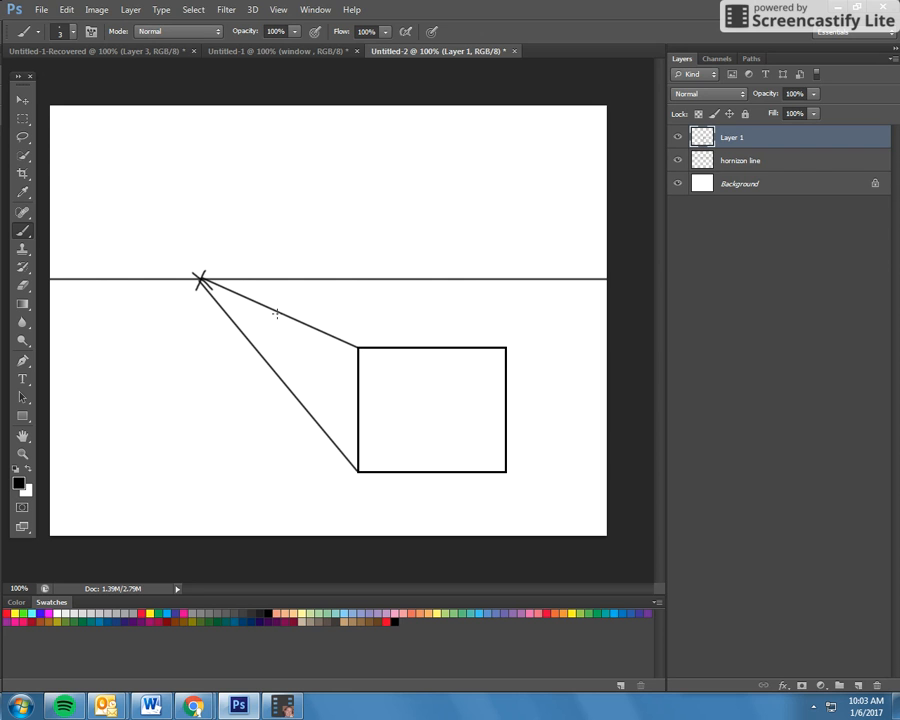
mouse_move(272, 311)
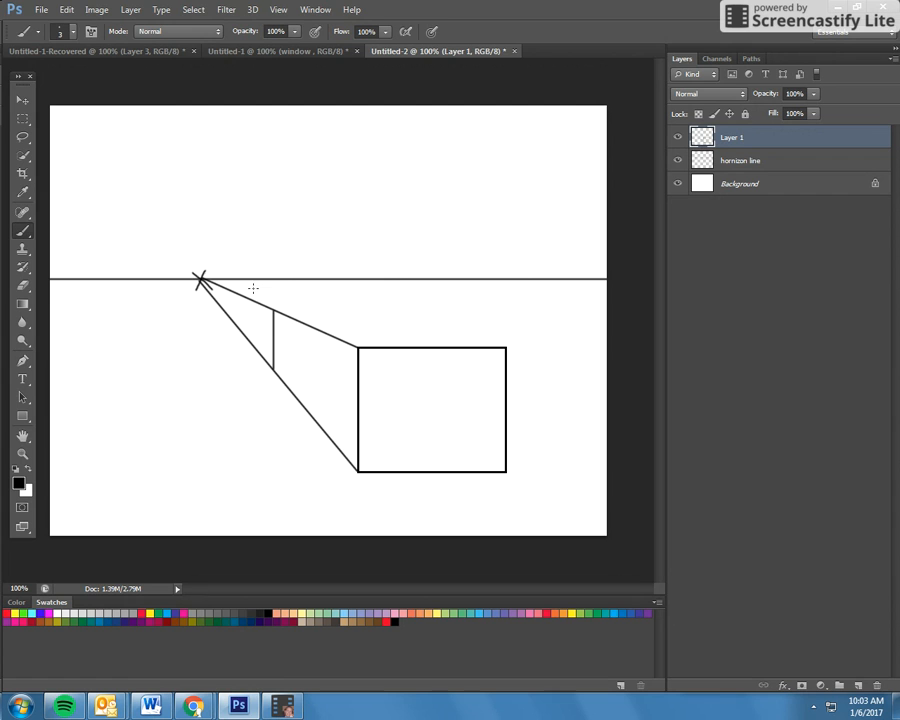
Draw the vertical back edge of the barn's side wall
click(75, 31)
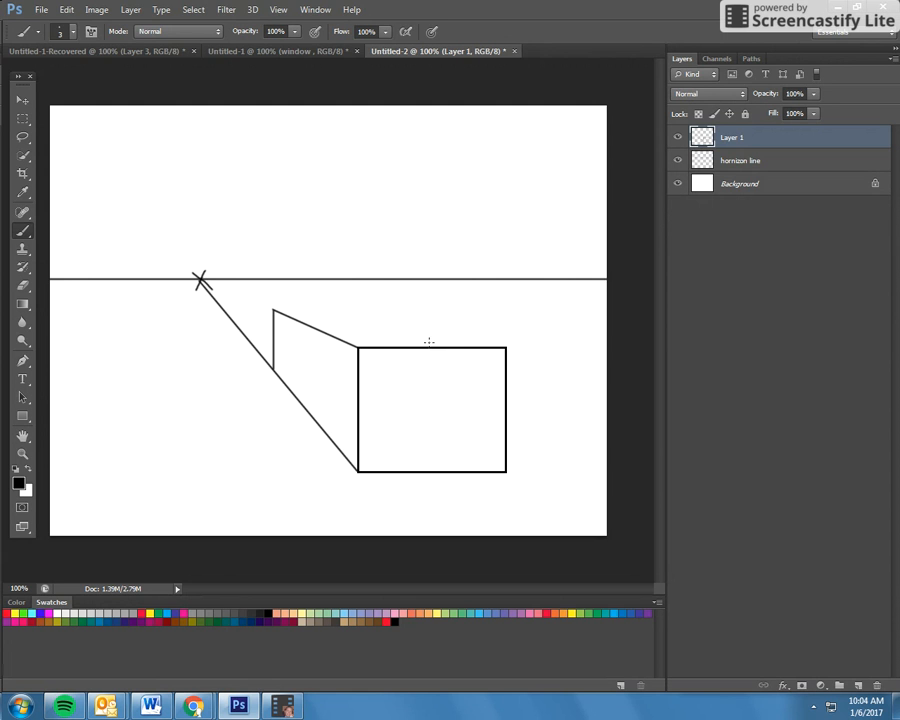
Sketch the sloping roof edges above the front wall, then select the horizon line layer
drag(355, 350, 428, 248)
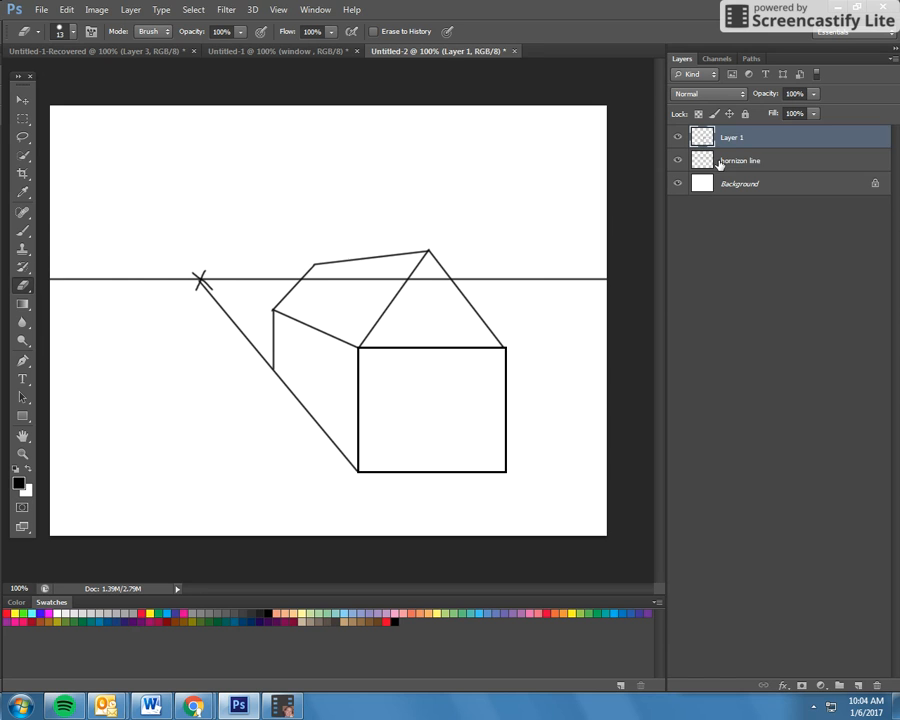
click(740, 160)
text(window)
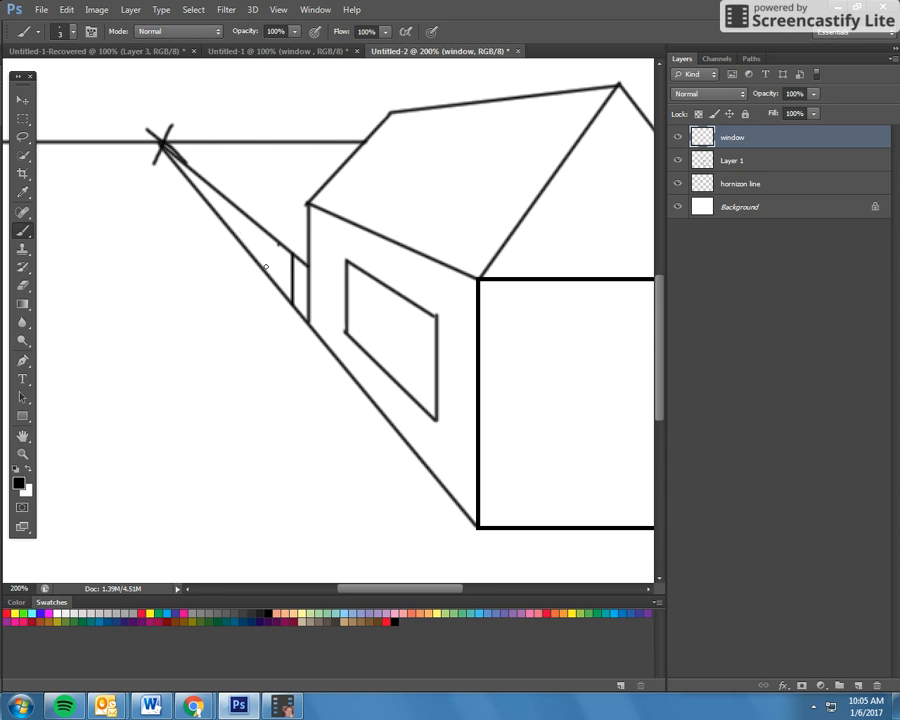
Draw fence posts receding toward the vanishing point, undoing one stray stroke
click(66, 9)
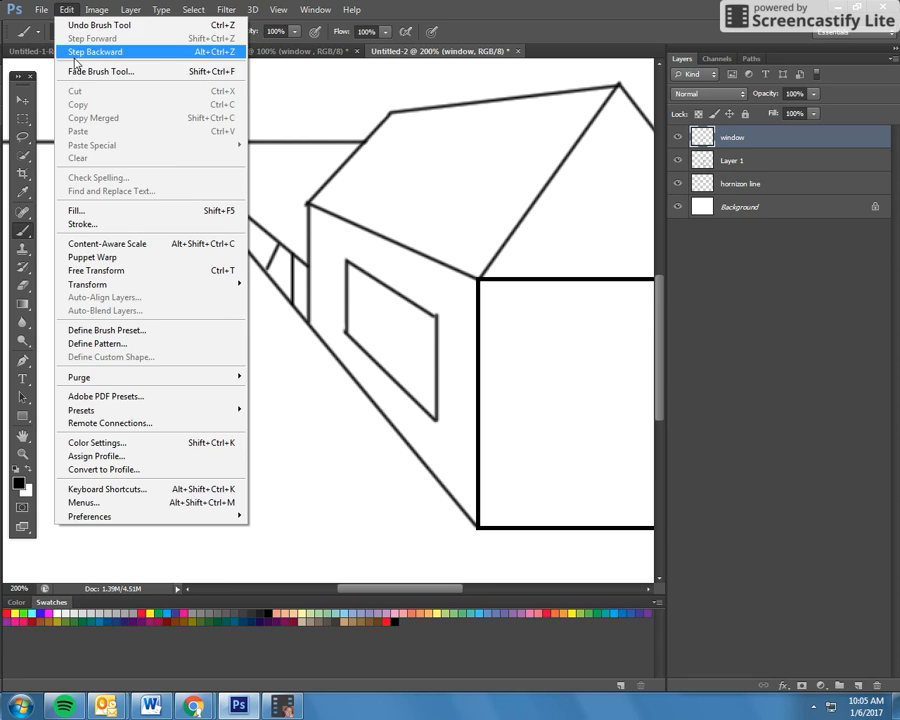
click(95, 51)
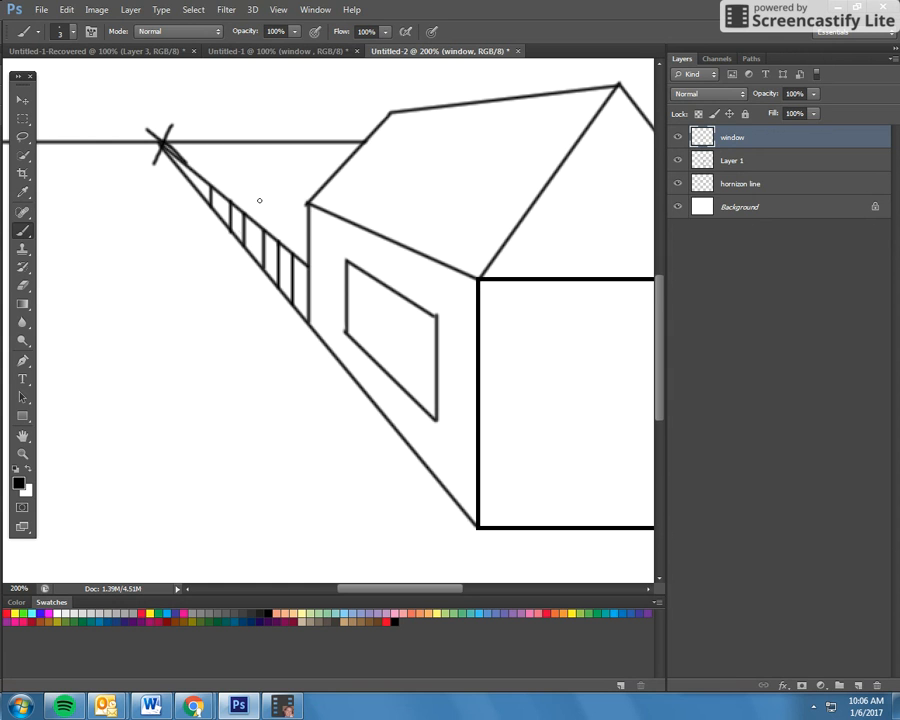
drag(205, 188, 305, 188)
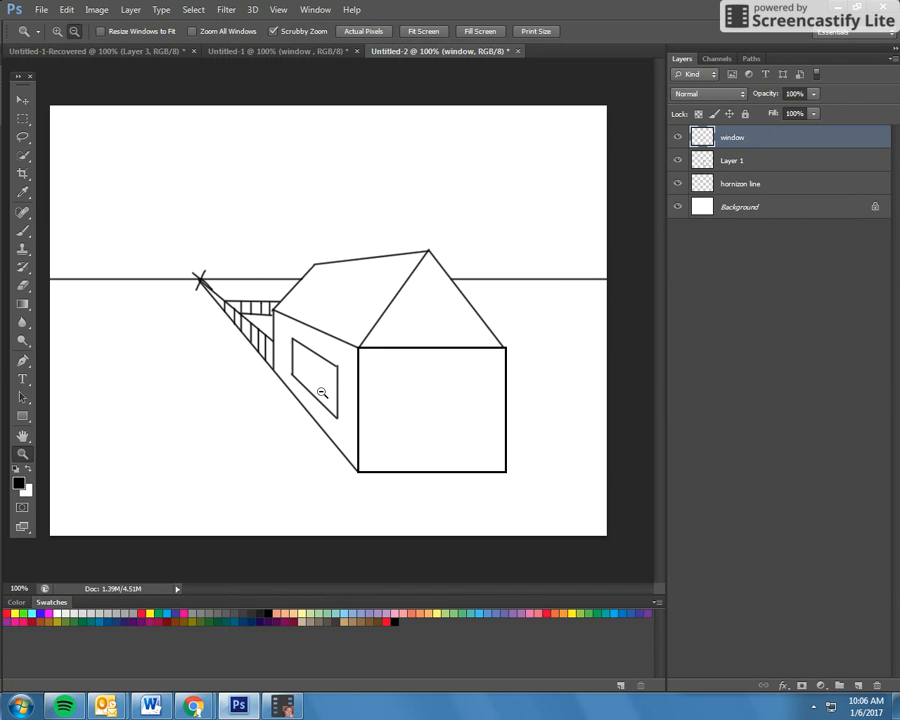
Zoom out to 100% and start the road's dashed center line
drag(205, 288, 128, 538)
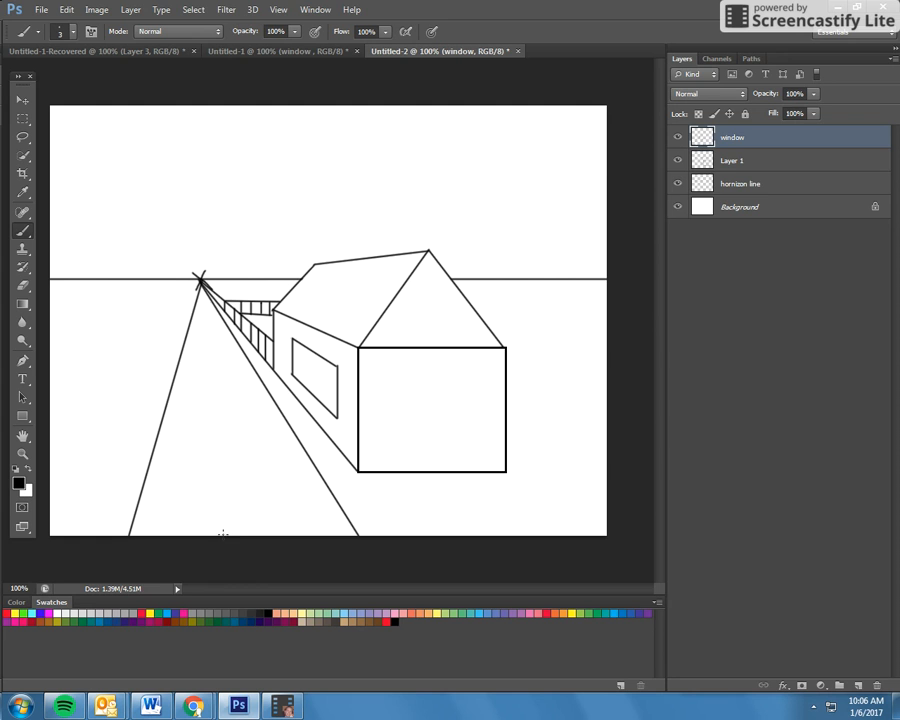
drag(200, 285, 228, 537)
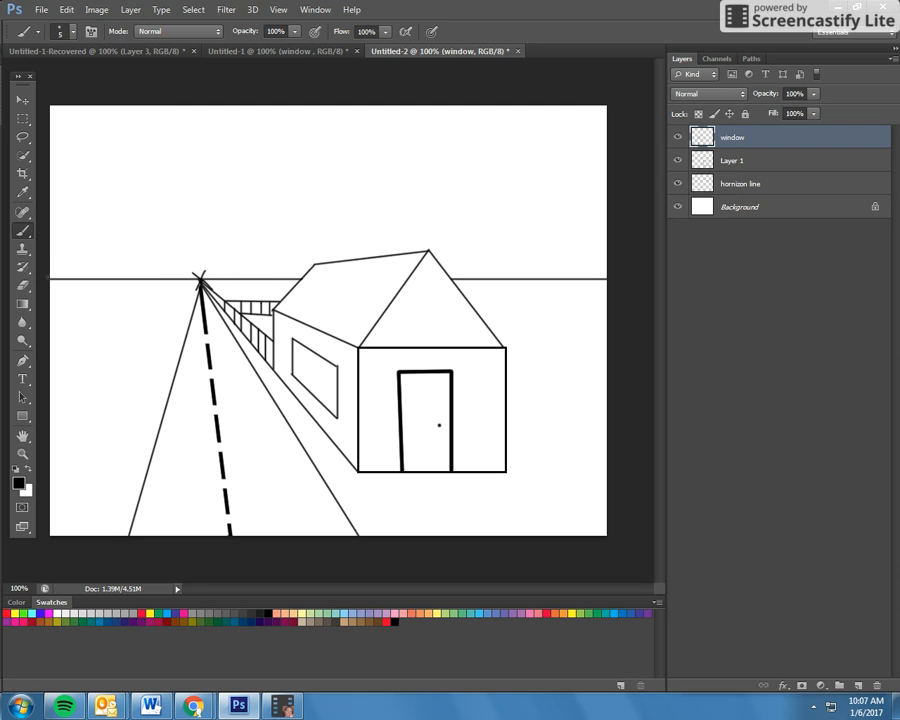
Freehand the mountain outlines above the horizon, then switch to a 3 px brush
drag(50, 270, 300, 260)
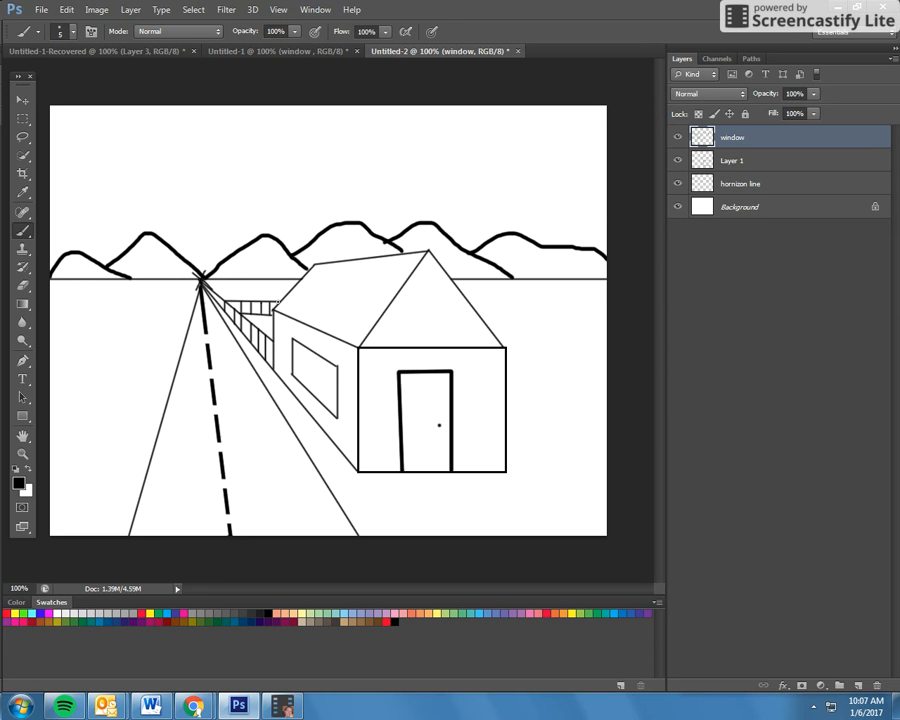
click(75, 31)
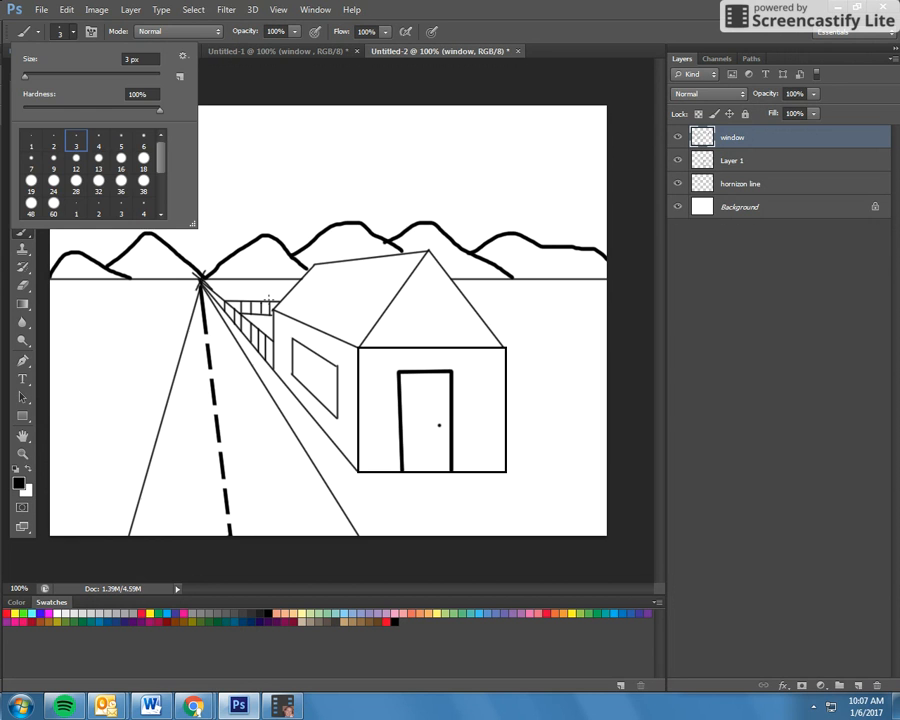